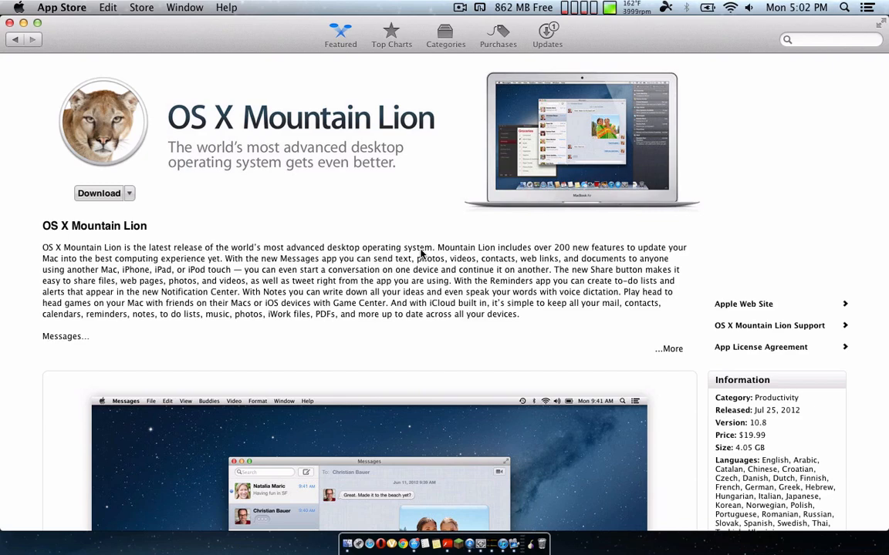
Step: Leave the OS X Mountain Lion page for the App Store's Featured storefront
click(341, 35)
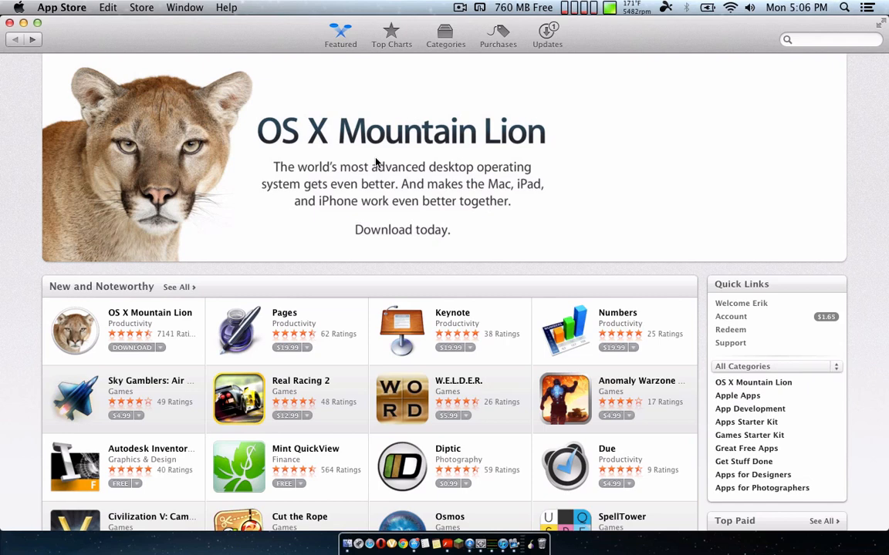
mouse_move(348, 183)
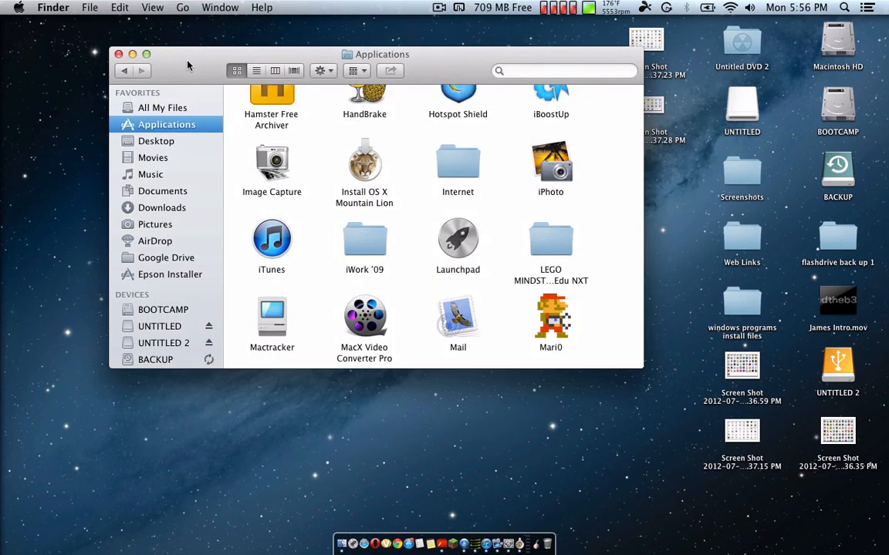
mouse_move(345, 158)
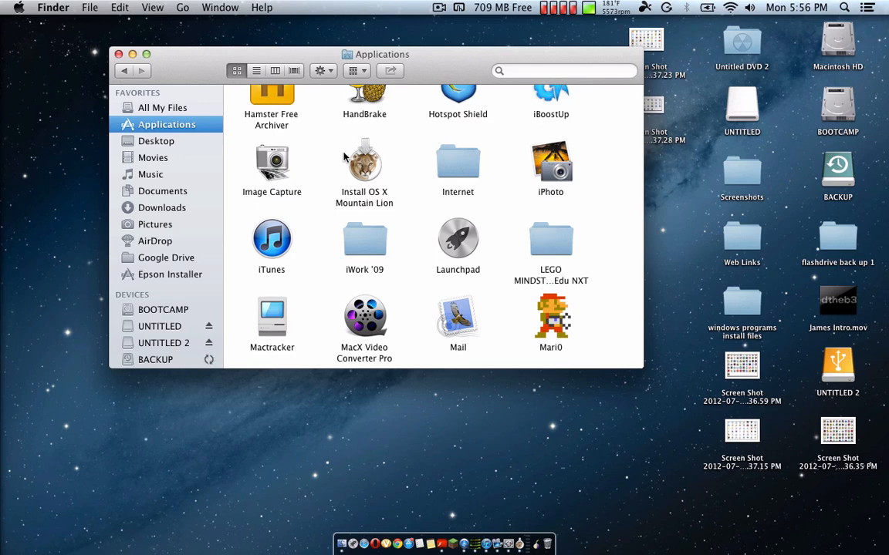
Step: Show the installer's package contents and mount InstallESD.dmg from Contents/SharedSupport
right_click(364, 162)
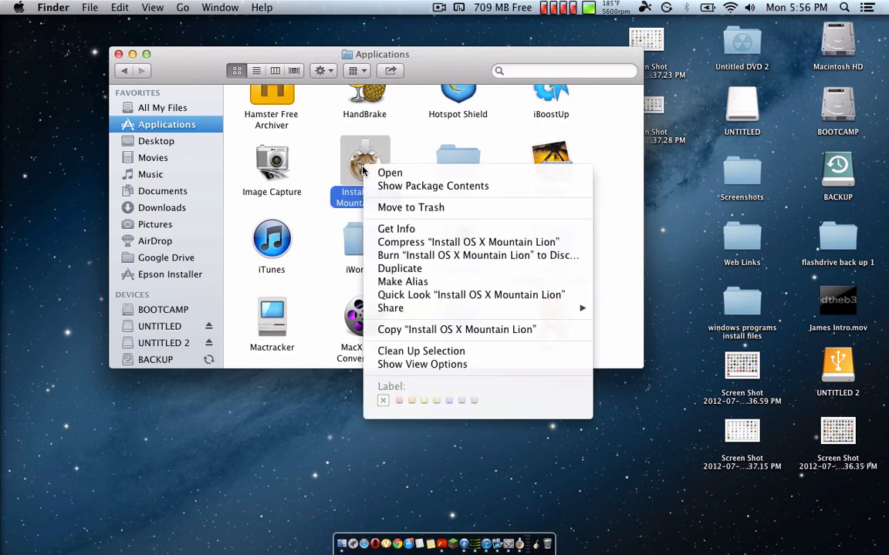
click(389, 172)
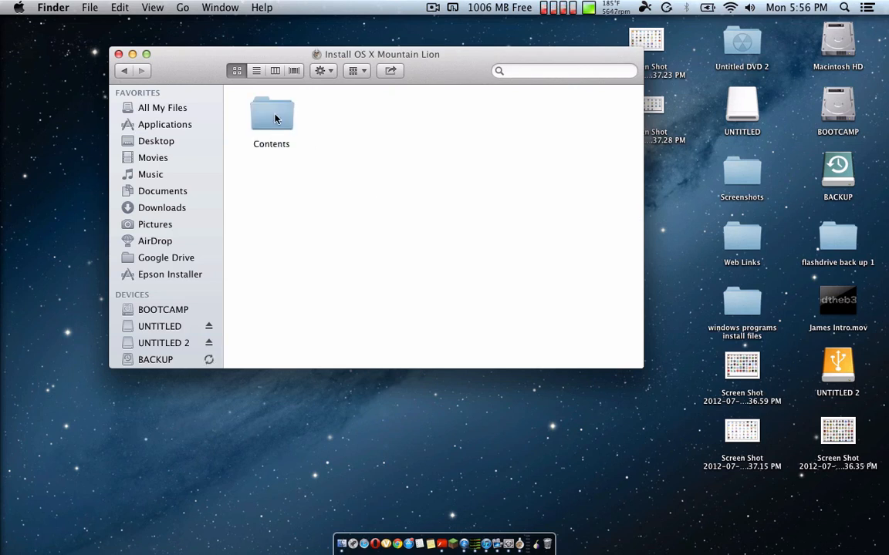
double_click(271, 113)
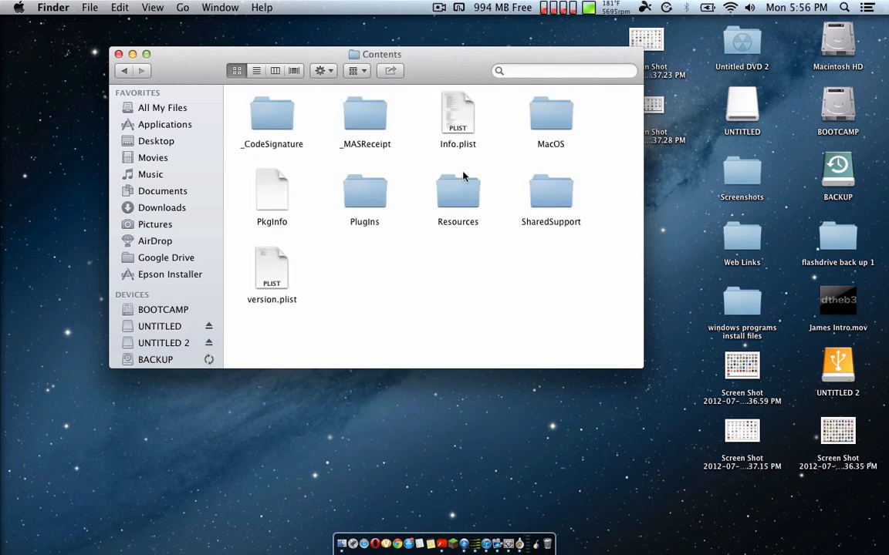
double_click(551, 191)
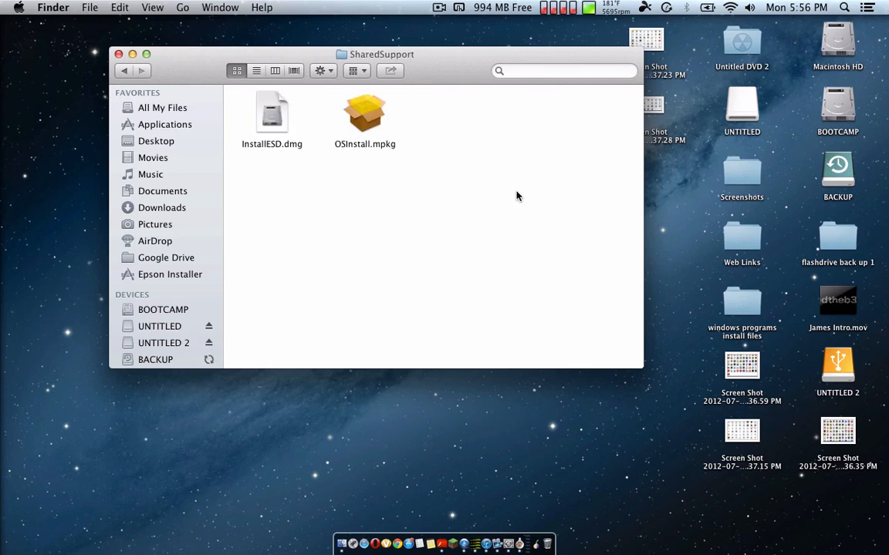
mouse_move(272, 116)
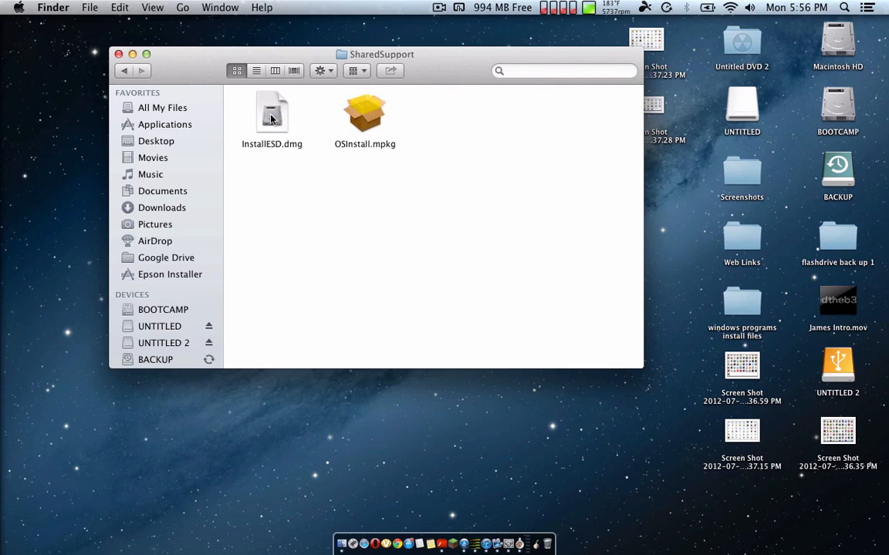
double_click(272, 116)
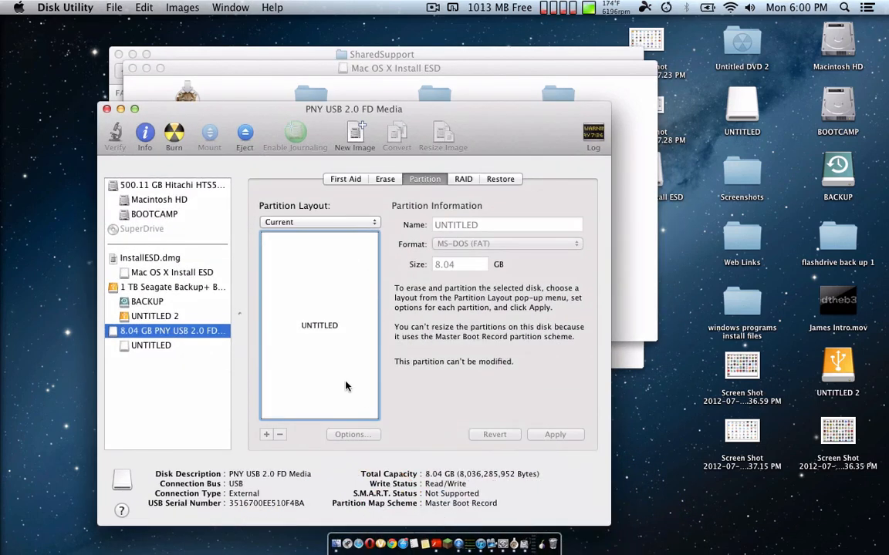
mouse_move(346, 386)
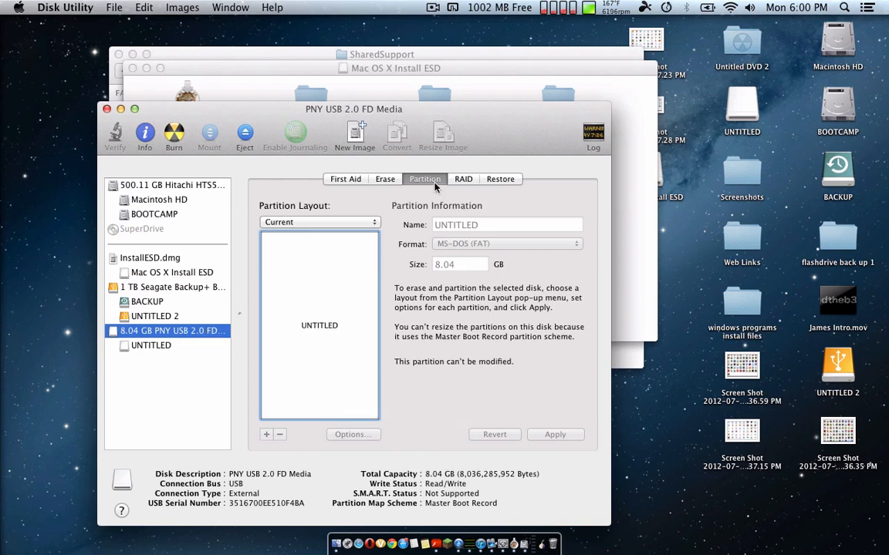
Step: Give the PNY USB drive a 1 Partition layout, apply, and confirm erasing it
click(319, 222)
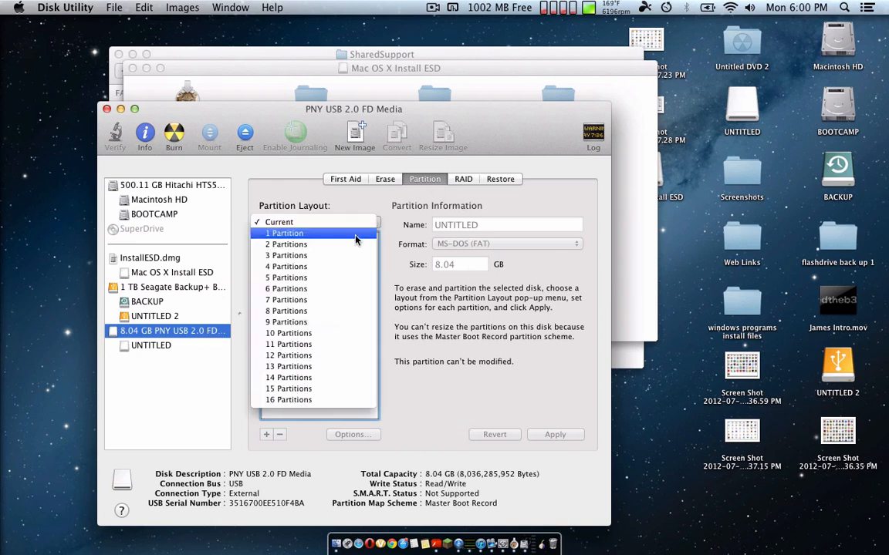
click(353, 434)
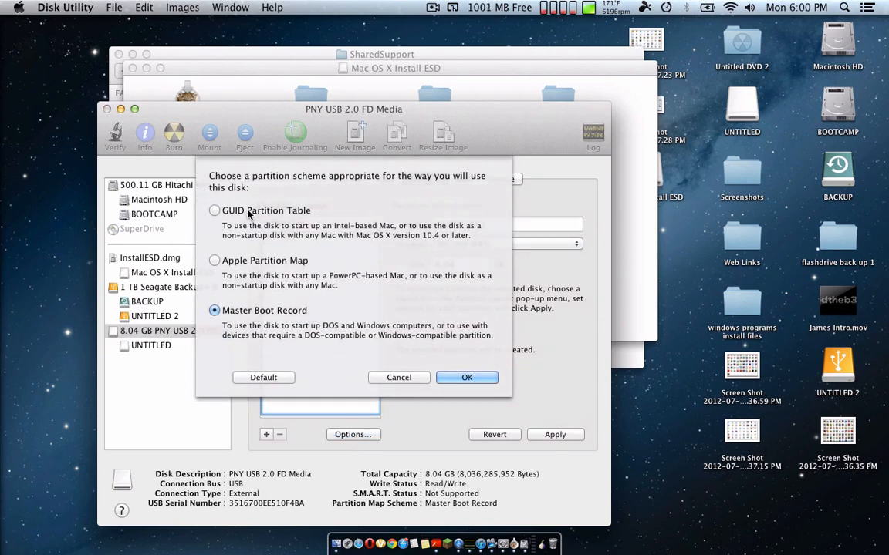
click(467, 377)
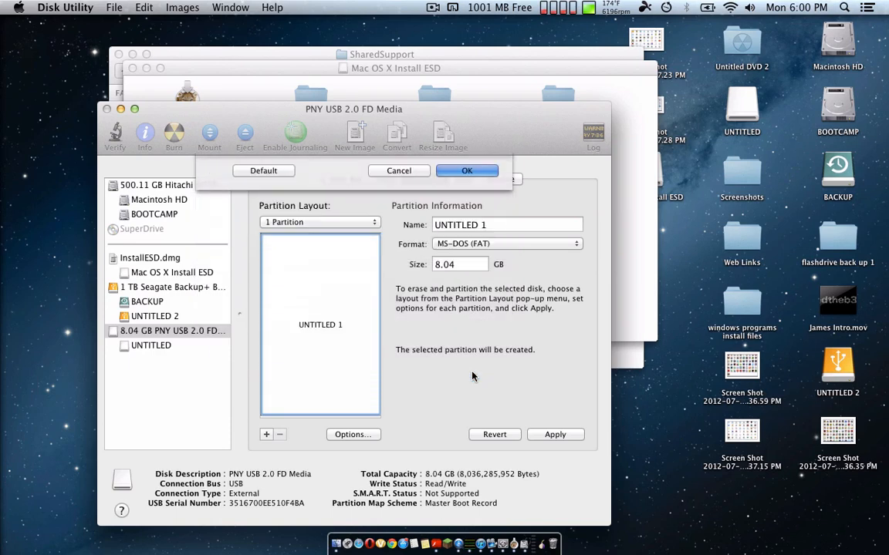
click(554, 435)
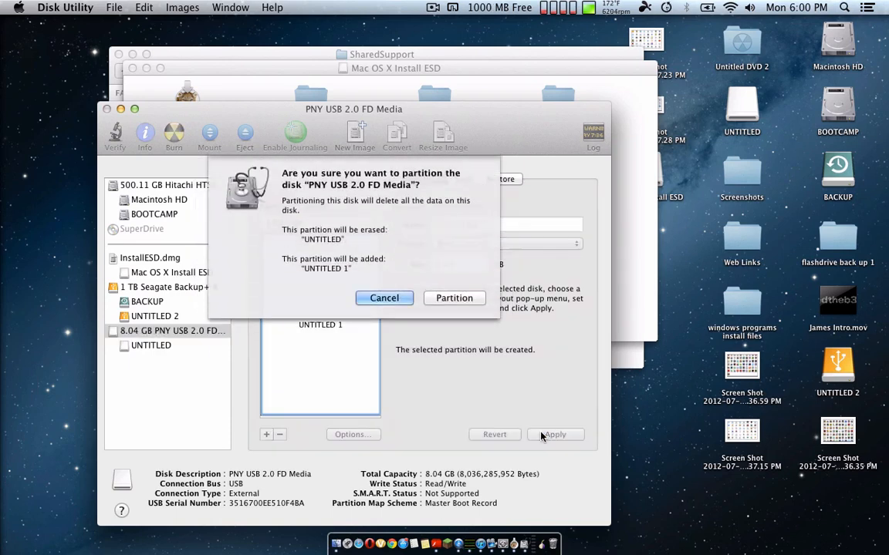
click(454, 297)
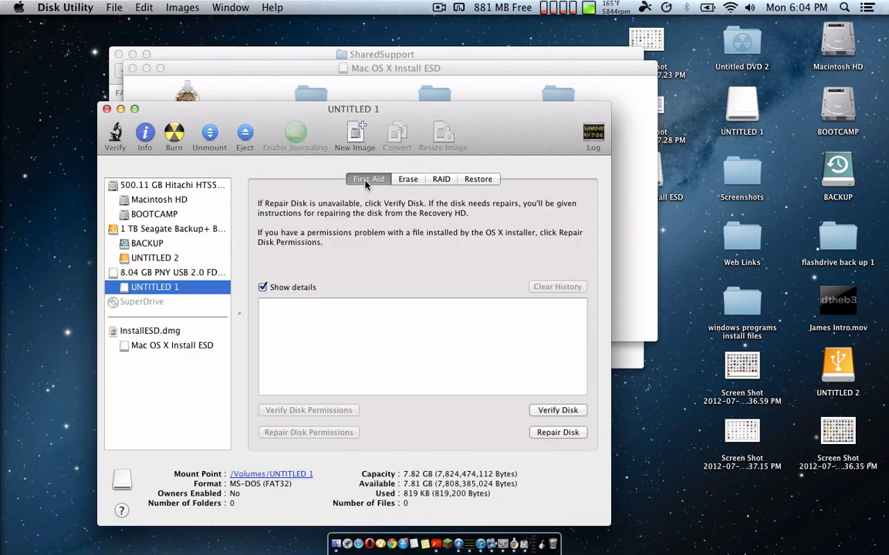
mouse_move(201, 349)
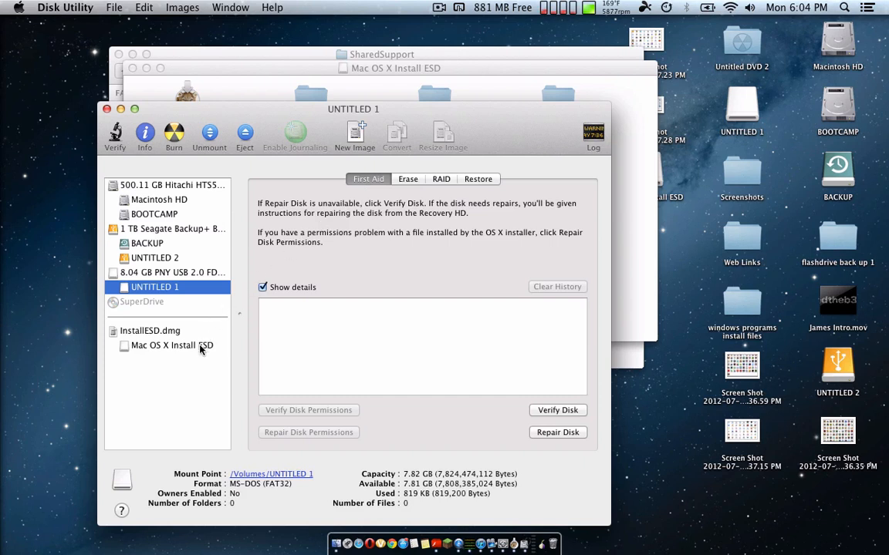
Step: Restore Mac OS X Install ESD onto UNTITLED 1, confirming the erase and entering the password
click(172, 345)
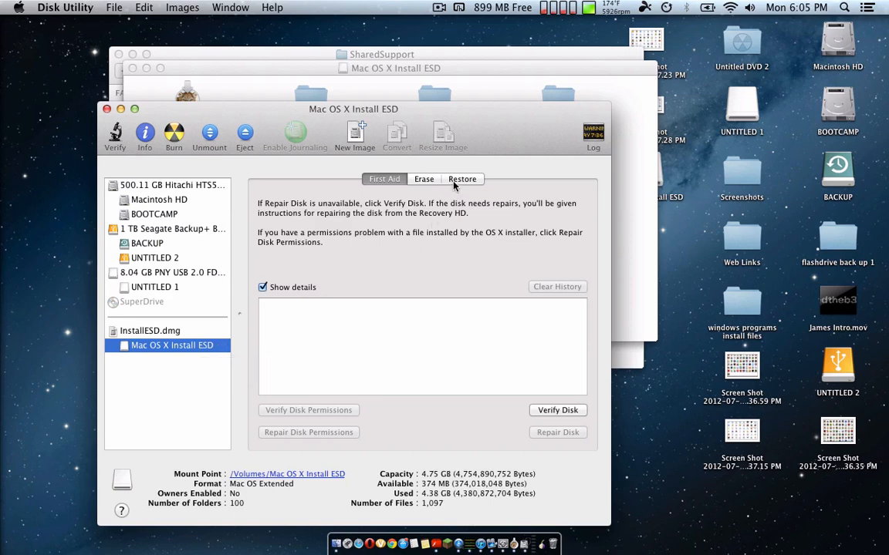
click(462, 179)
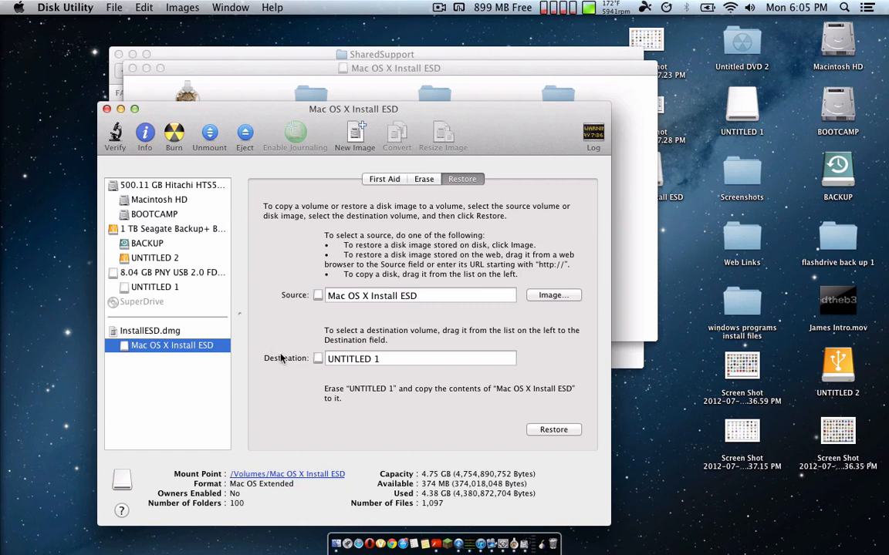
mouse_move(173, 294)
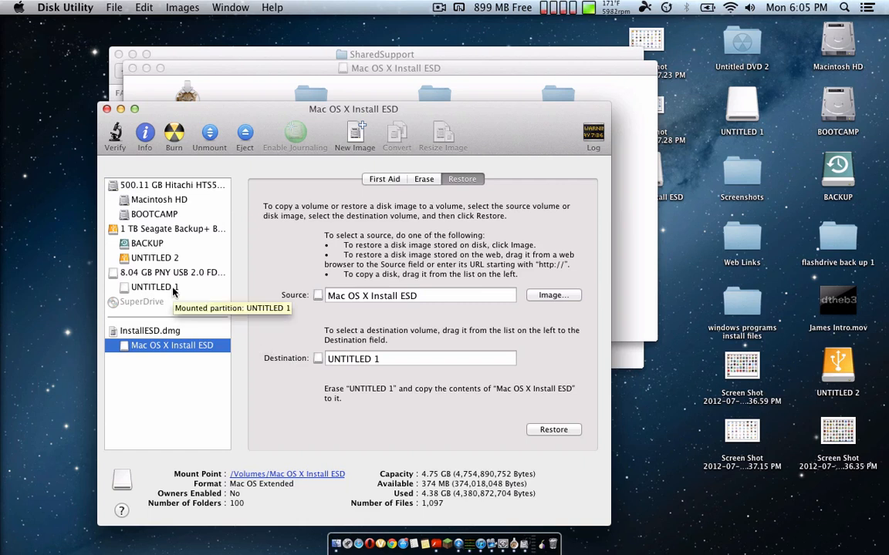
mouse_move(193, 301)
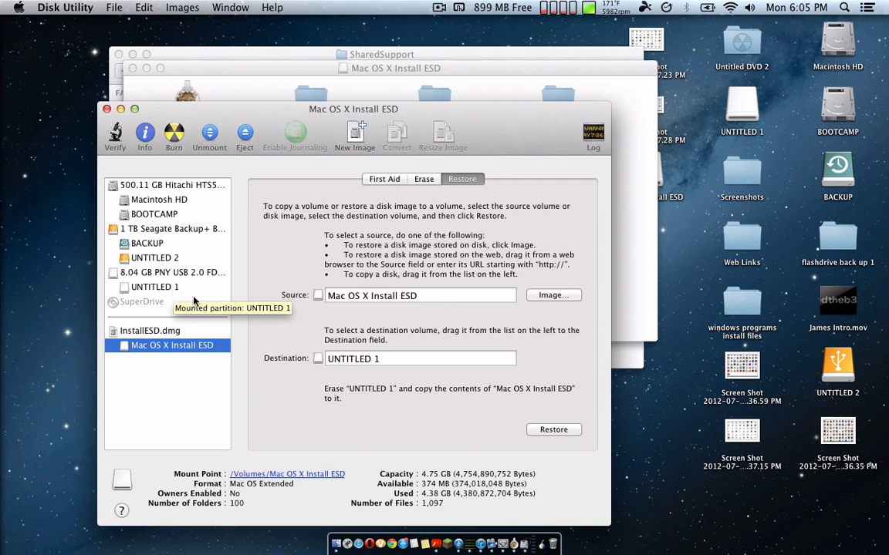
mouse_move(355, 368)
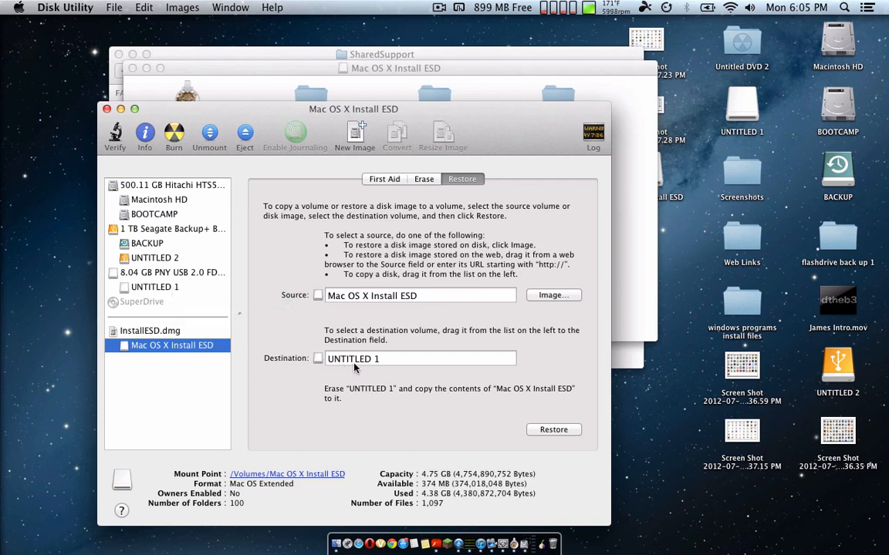
mouse_move(423, 394)
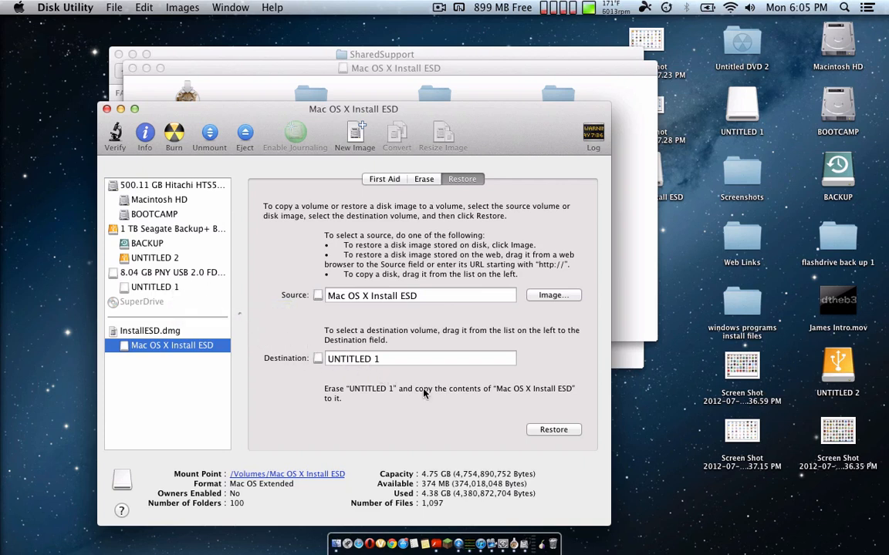
click(553, 430)
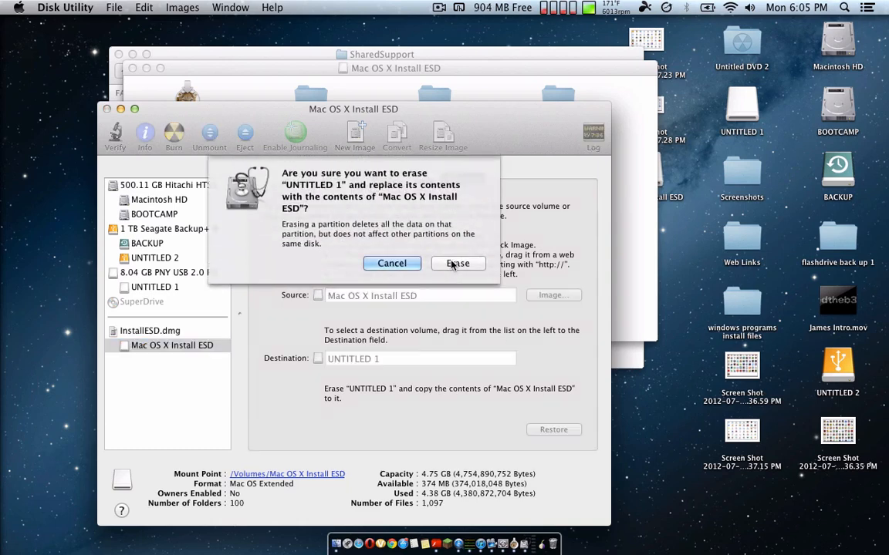
click(457, 263)
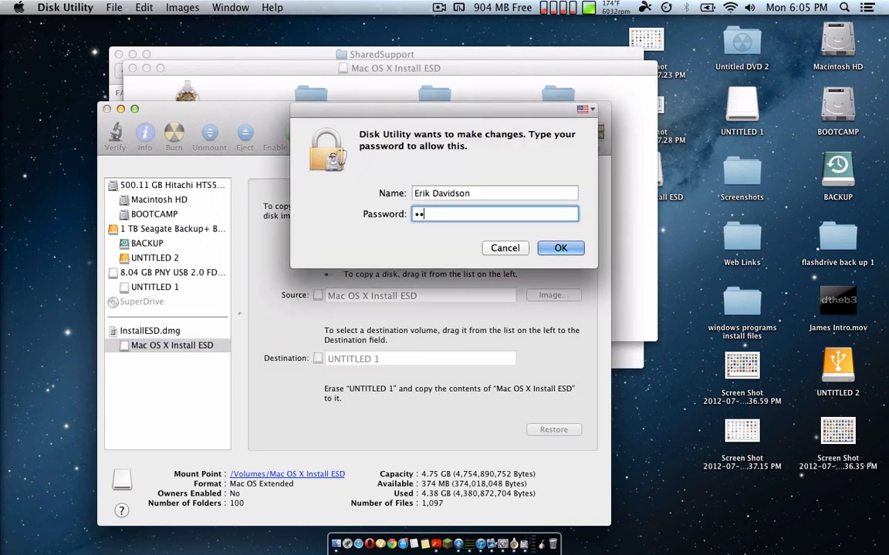
click(561, 248)
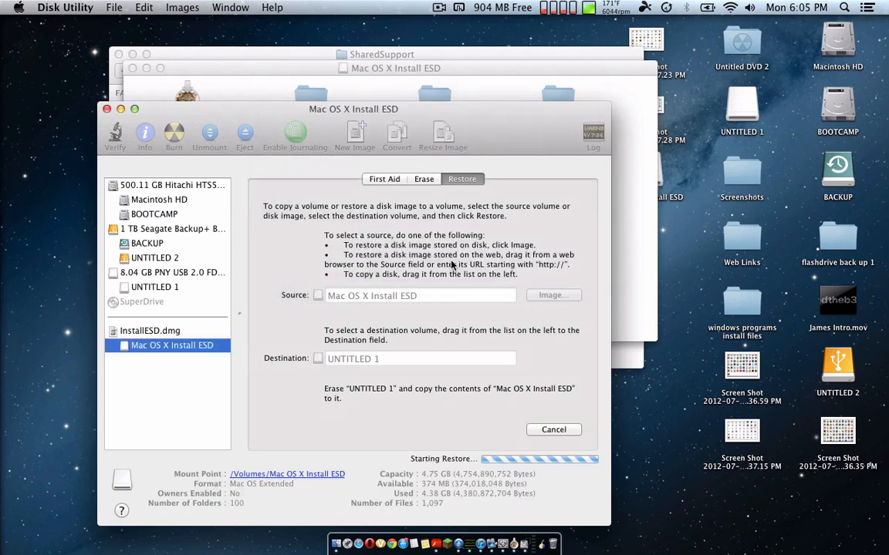